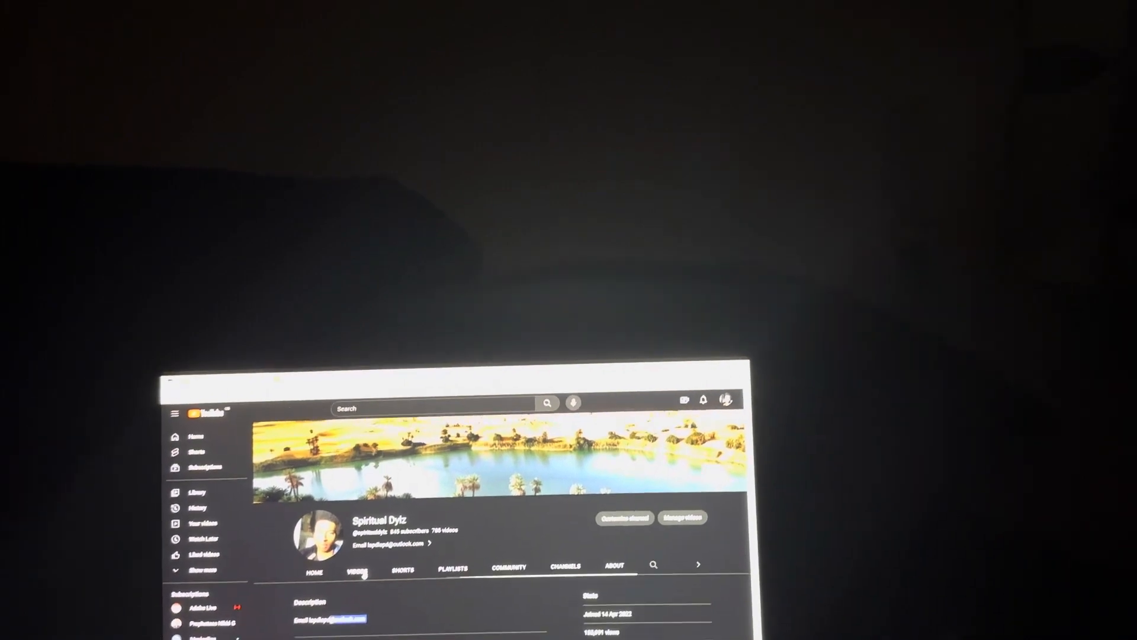
Switch the Spiritual Dyiz channel page from About to its Videos grid.
left_click(355, 570)
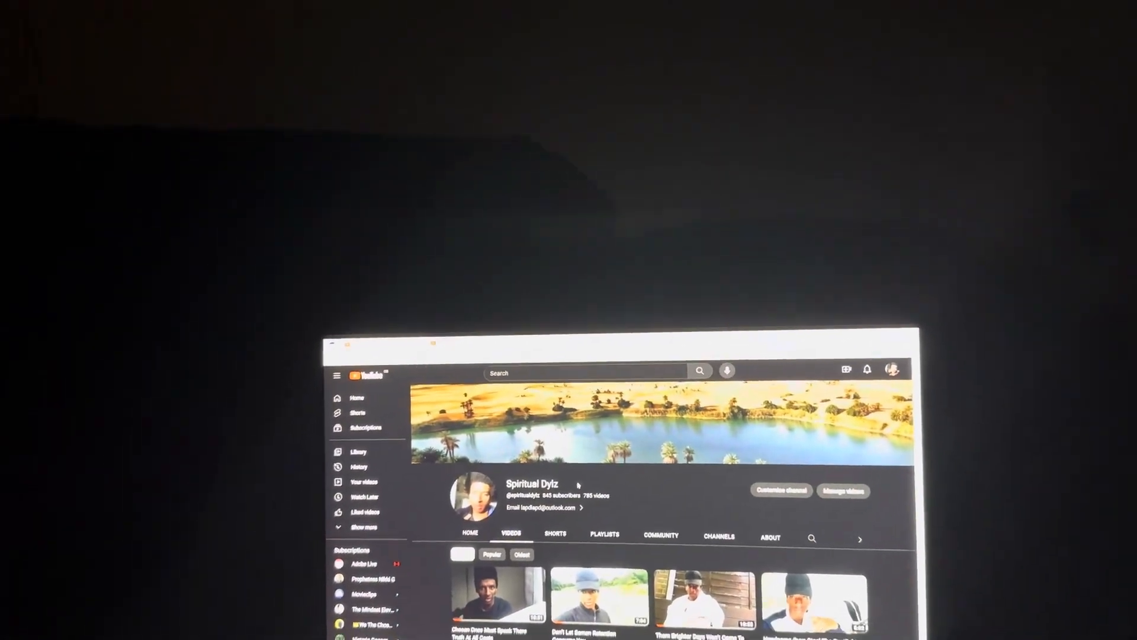